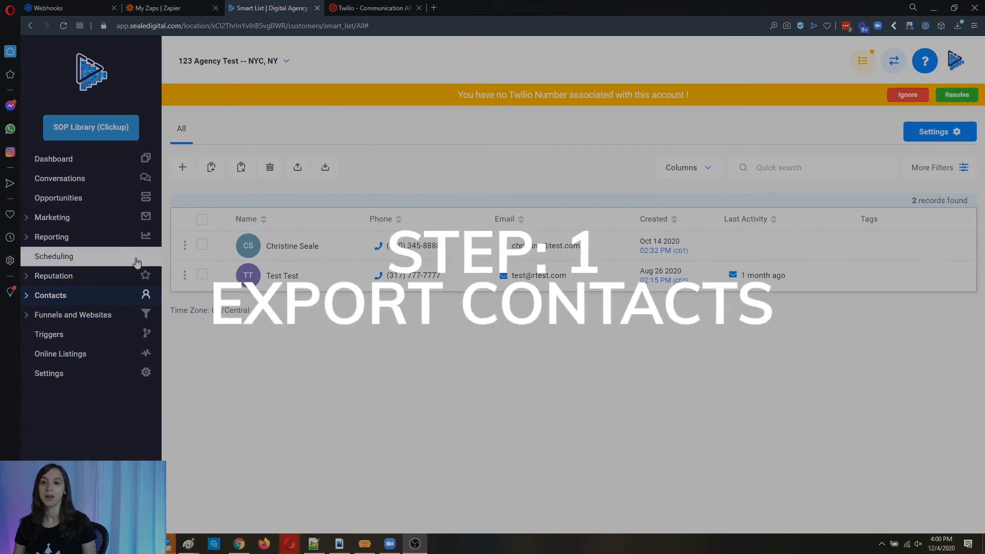
Step: Dismiss the select-a-contact notice and select every contact in the list for export
click(49, 296)
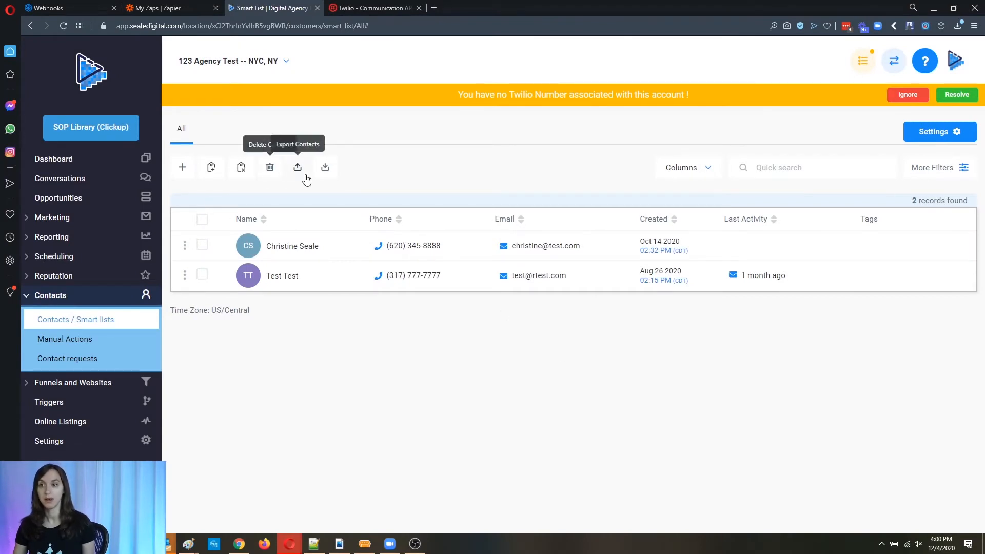
click(297, 167)
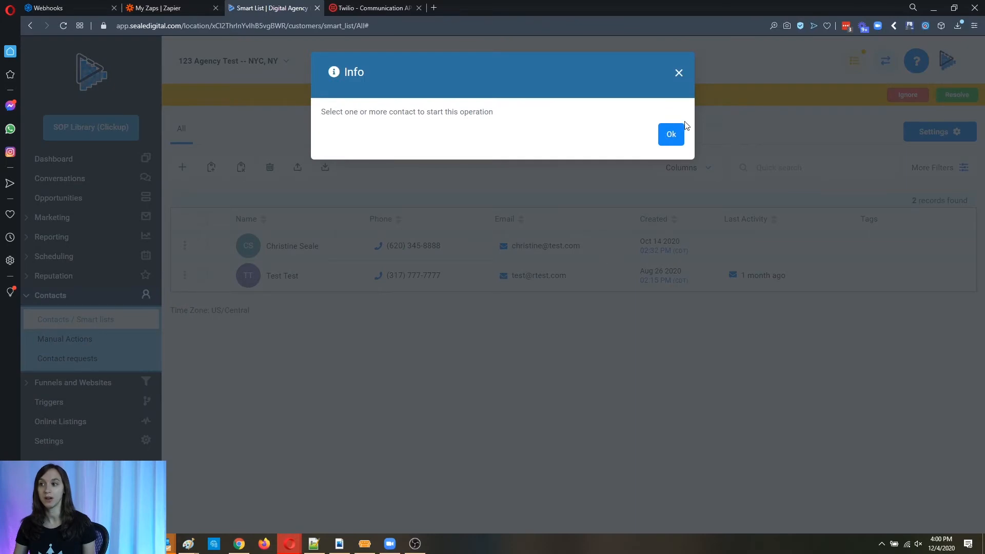
click(670, 134)
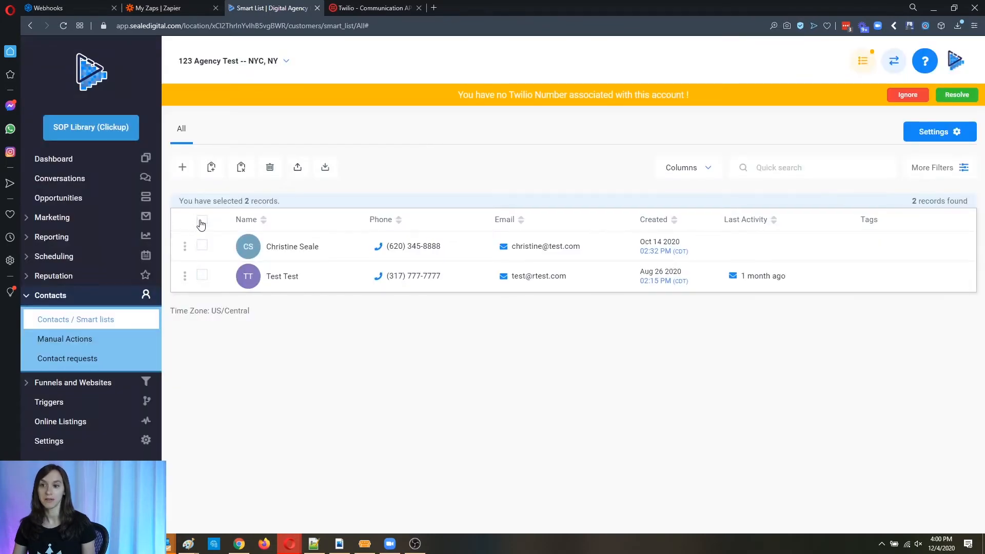
click(202, 221)
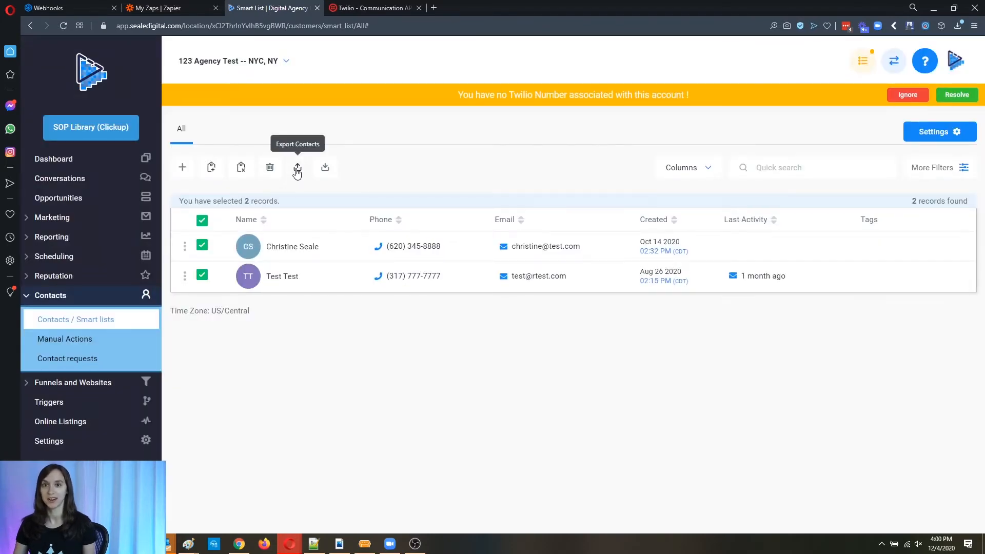
mouse_move(255, 269)
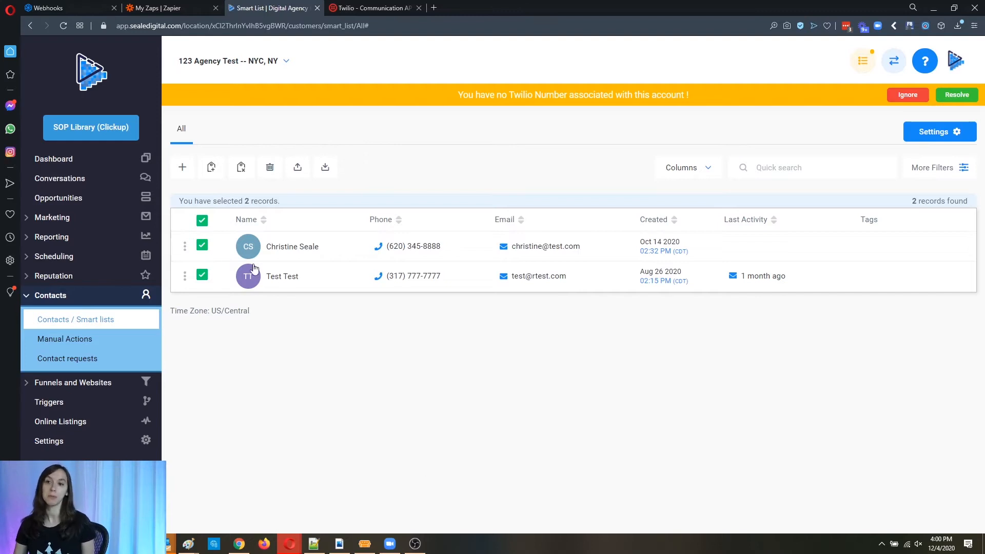
mouse_move(337, 204)
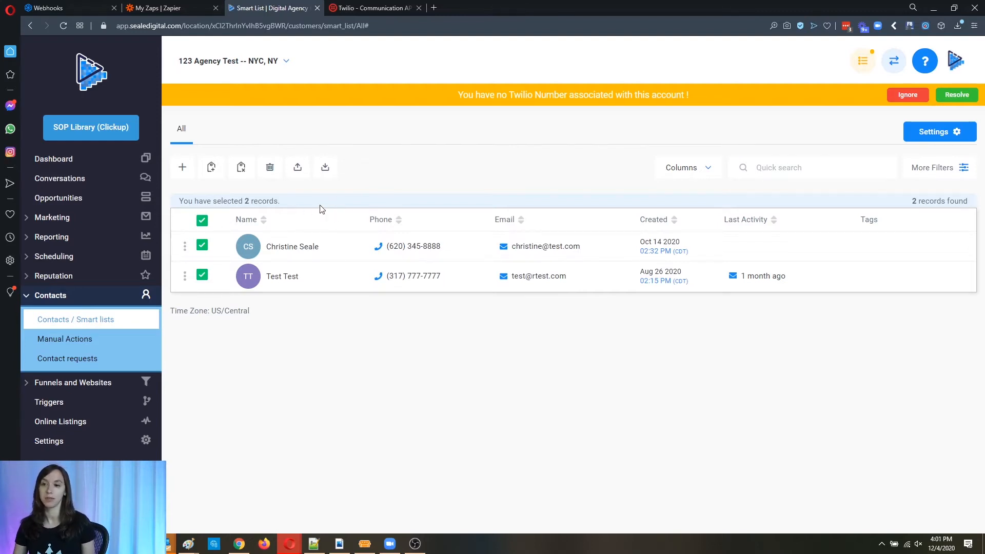
Step: Export the selected contacts to CSV and cancel the Save As prompt
click(297, 167)
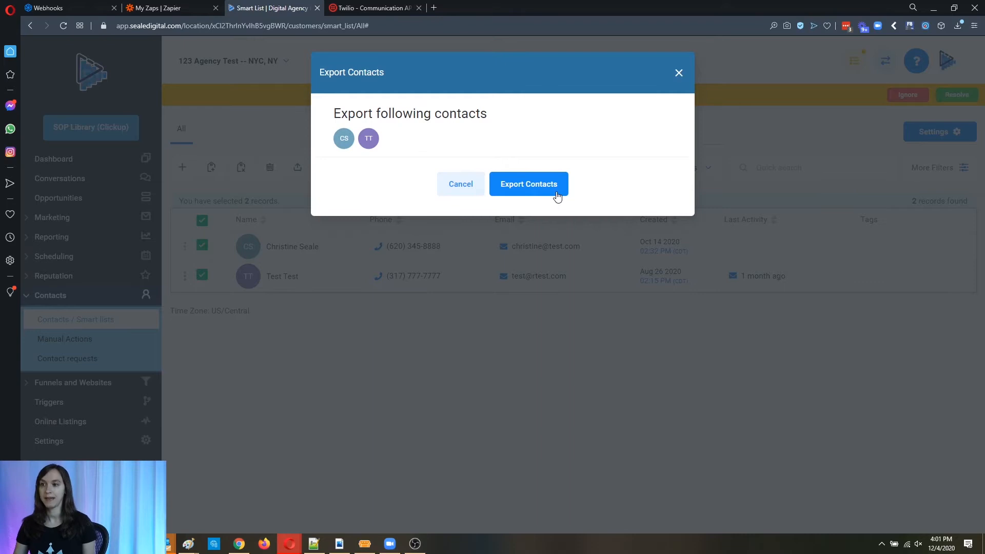
click(528, 183)
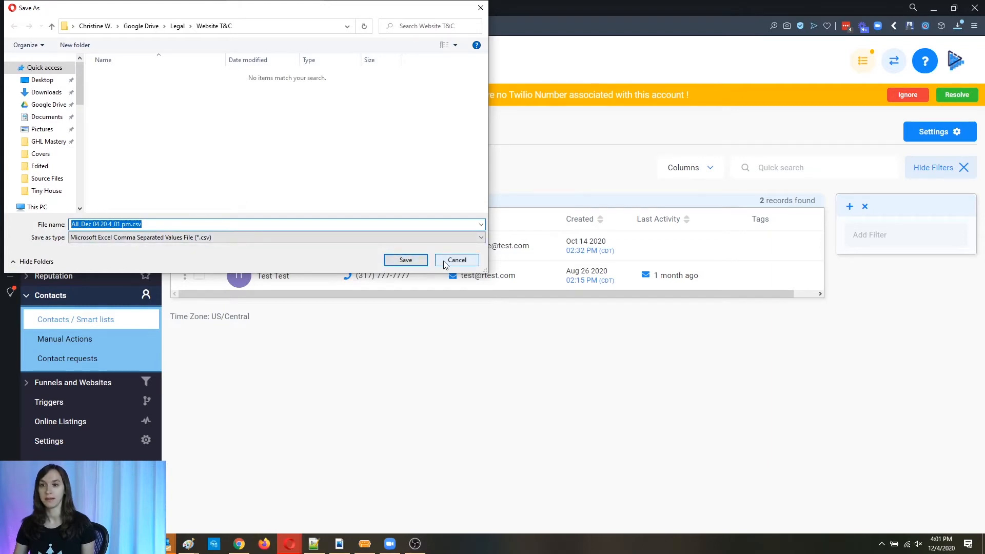
click(456, 260)
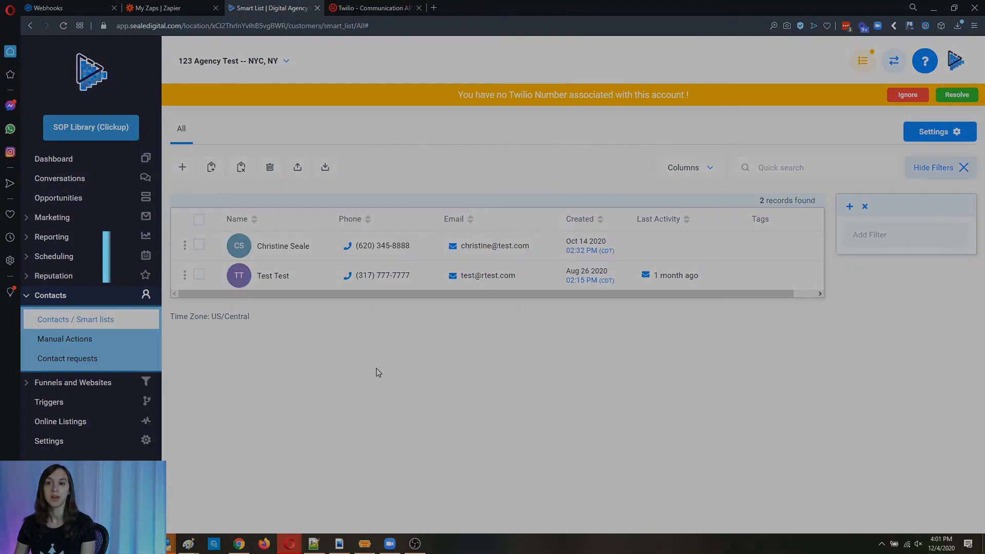
Step: View the Conversations inbox, then switch to the Twilio browser tab
click(59, 178)
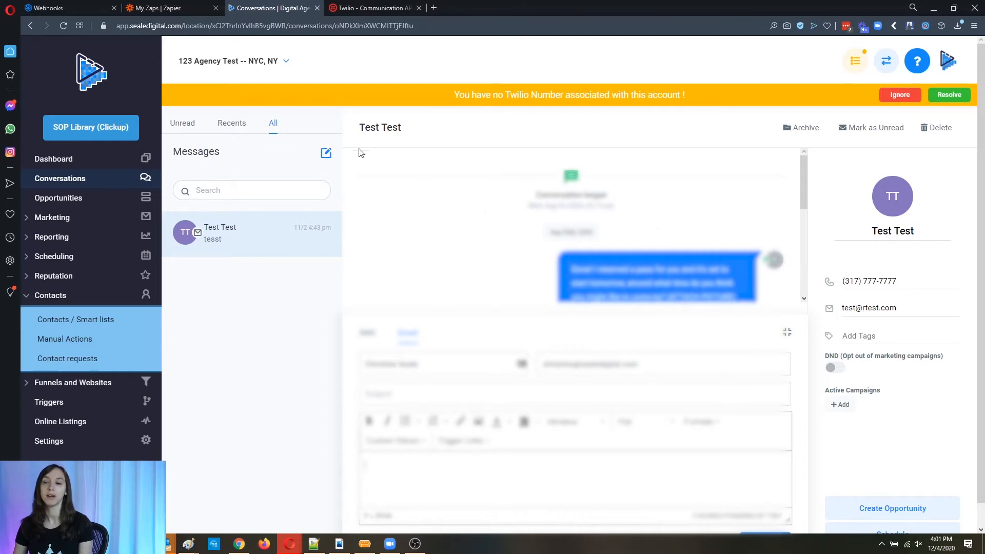
mouse_move(410, 117)
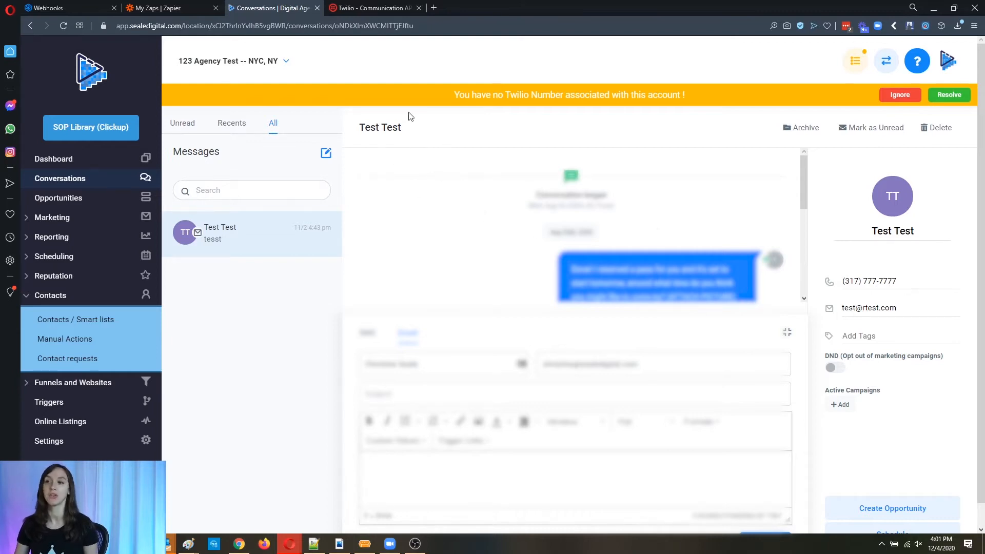
click(370, 8)
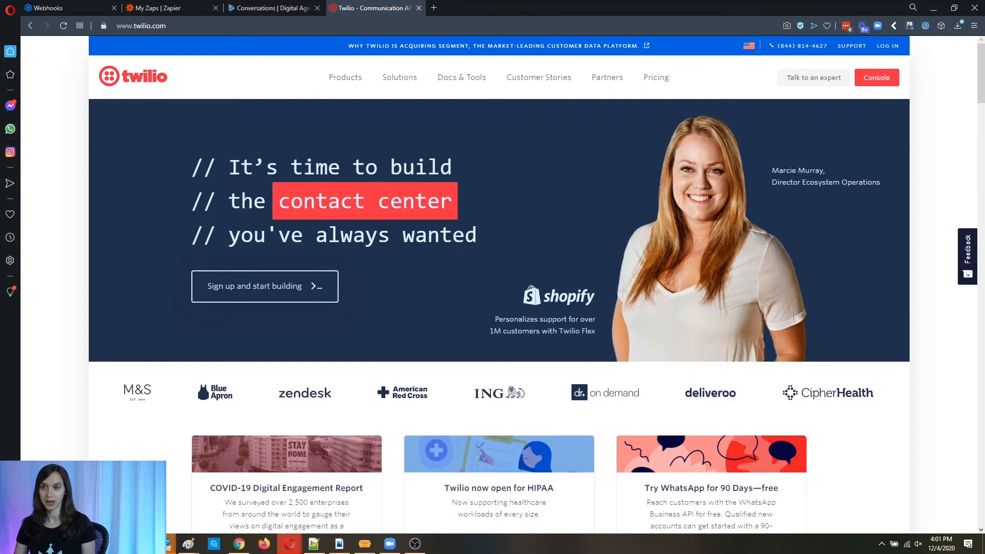
Step: Enter the Twilio Console and choose Programmable Messaging from the products menu
click(876, 78)
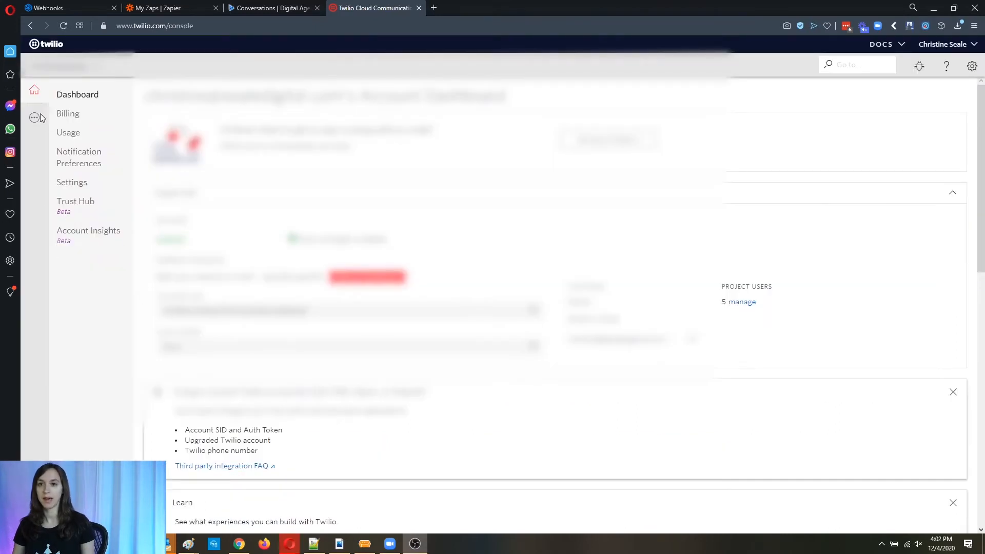
click(34, 118)
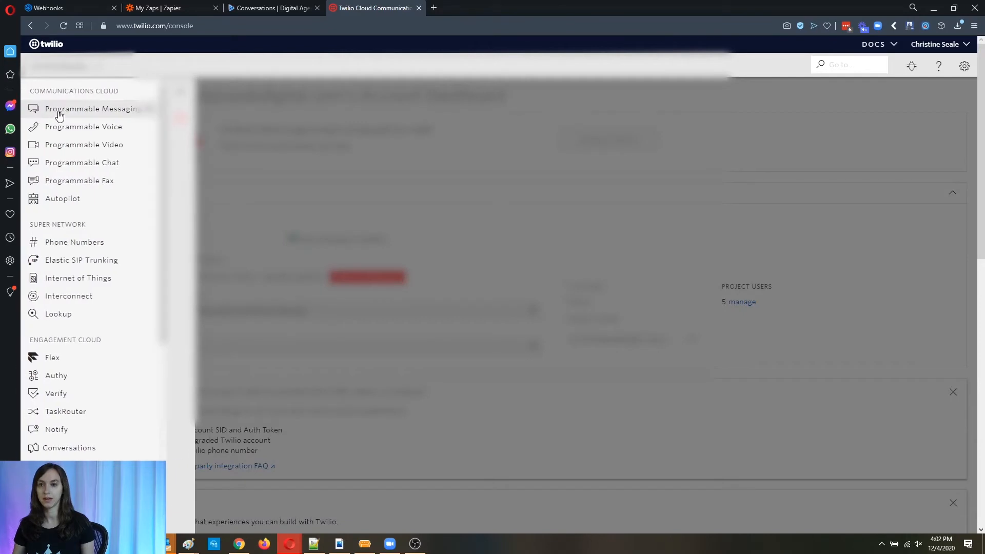
click(91, 109)
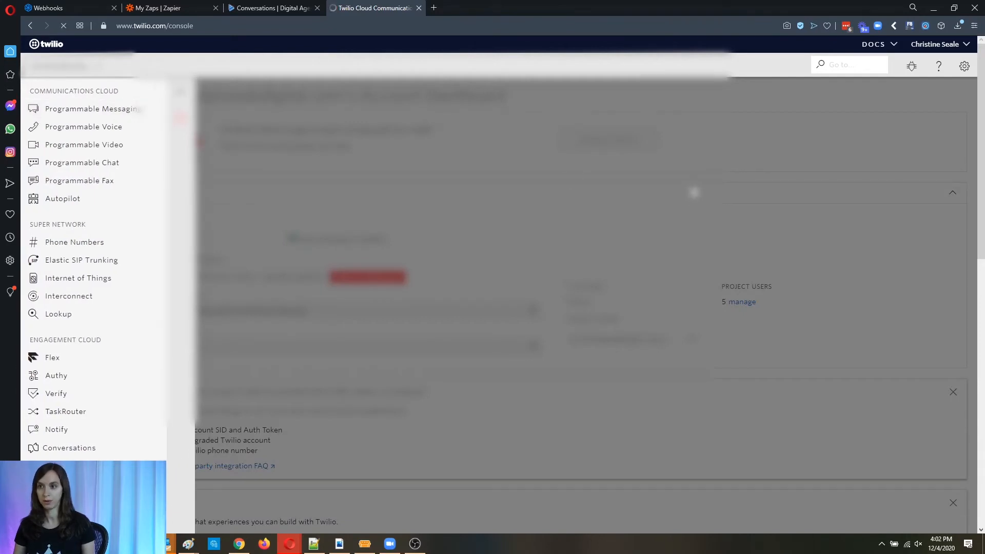
click(84, 108)
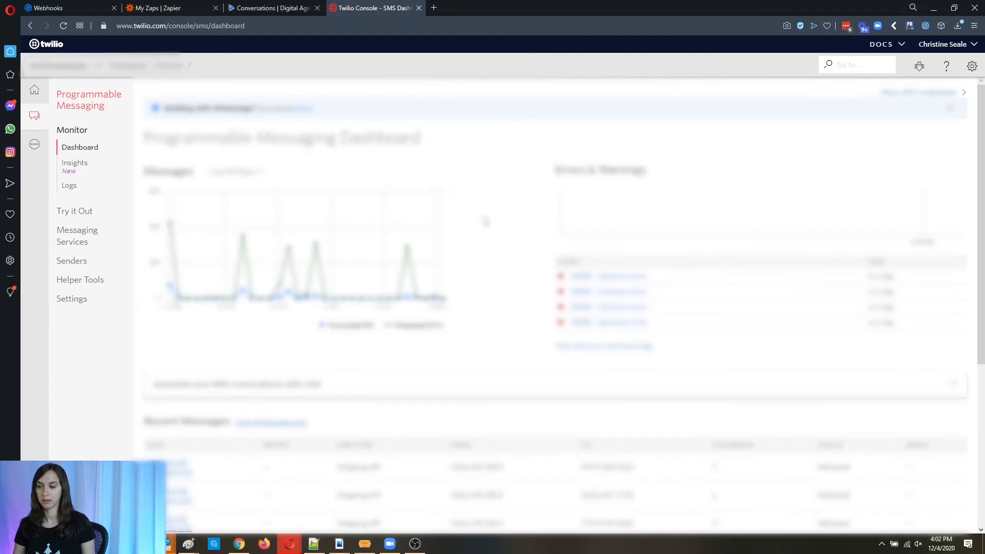
mouse_move(356, 176)
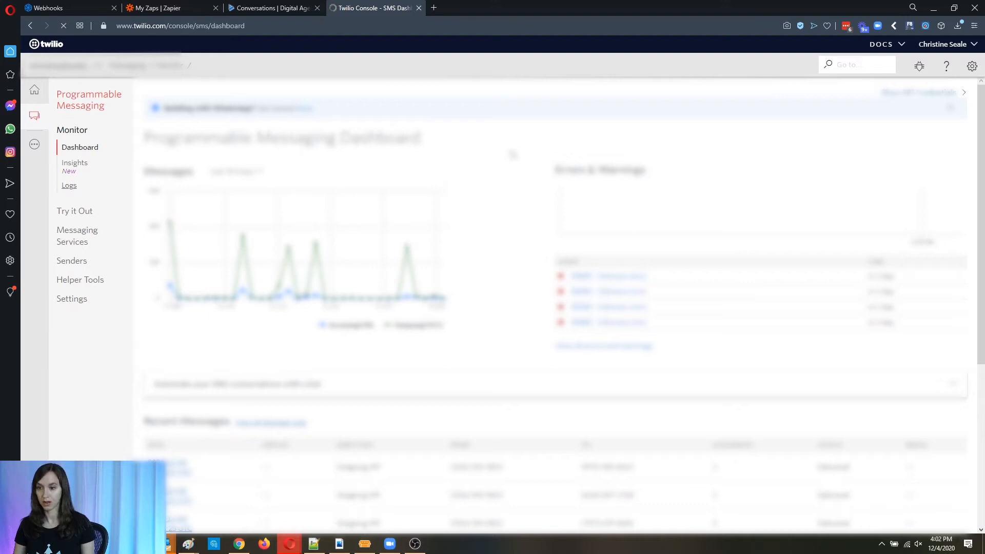
Step: Download the SMS message logs as a CSV file and save it
click(68, 185)
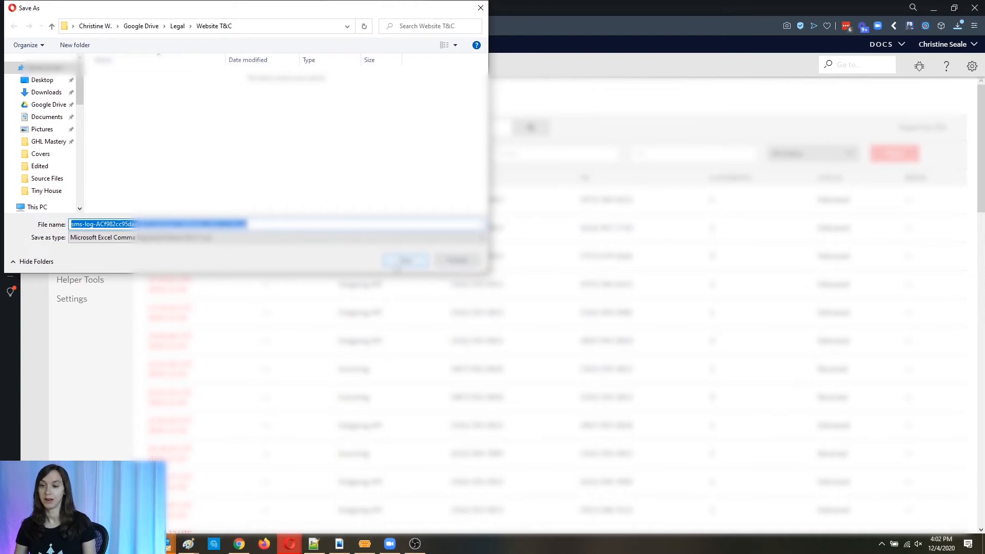
click(405, 260)
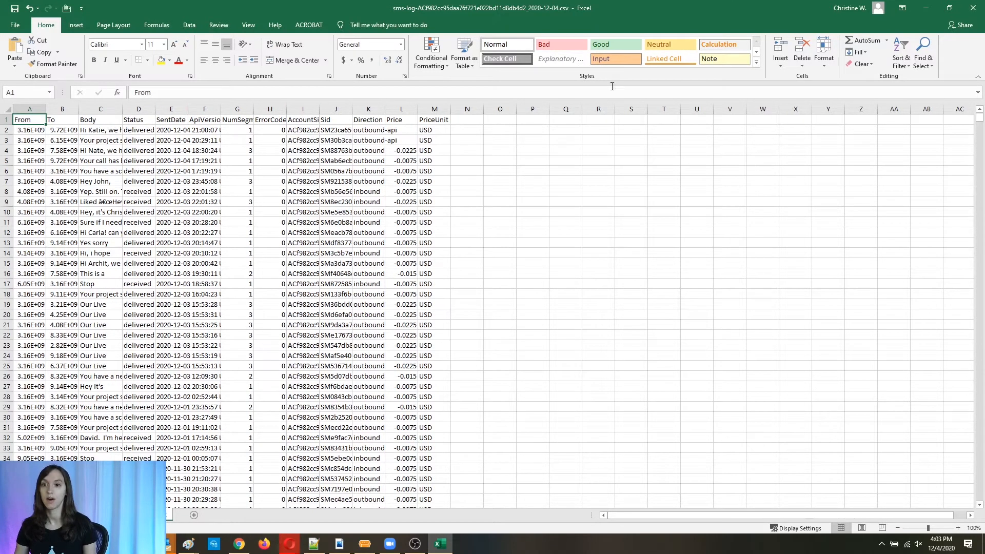
mouse_move(99, 143)
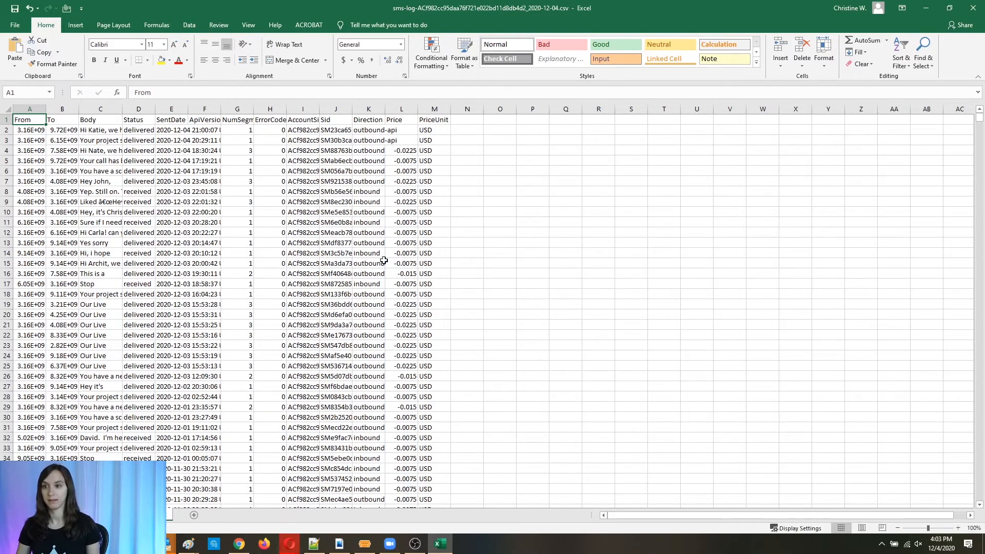
mouse_move(346, 278)
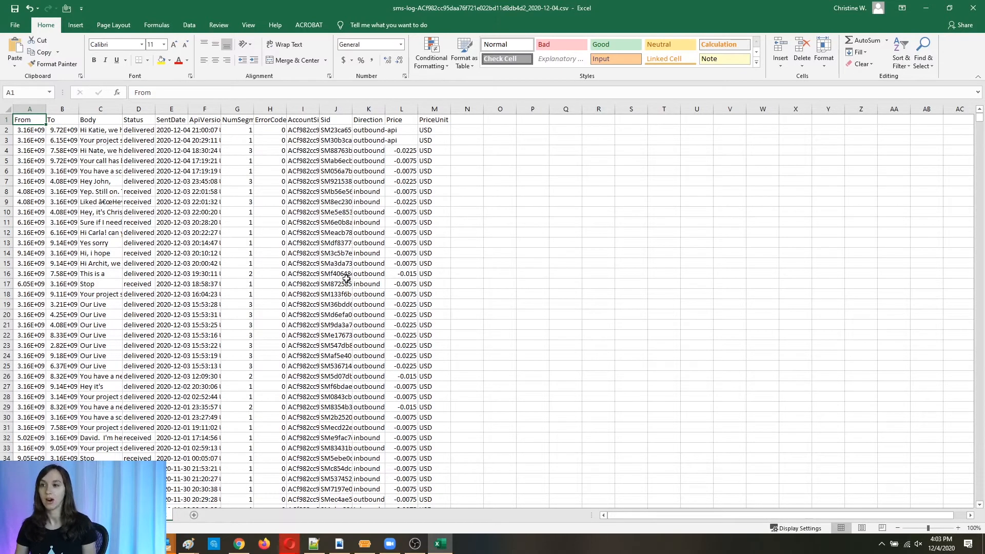
mouse_move(207, 237)
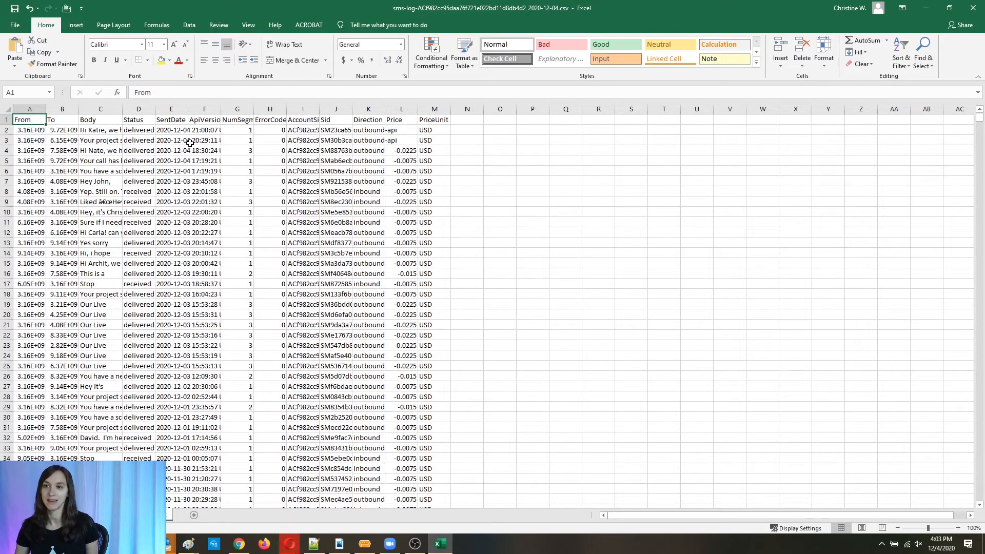
mouse_move(231, 157)
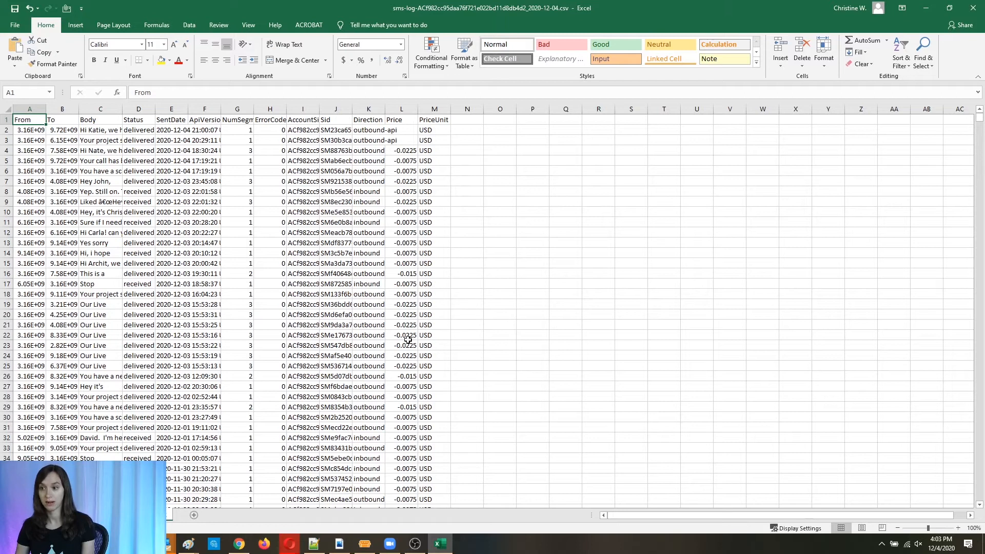
mouse_move(381, 162)
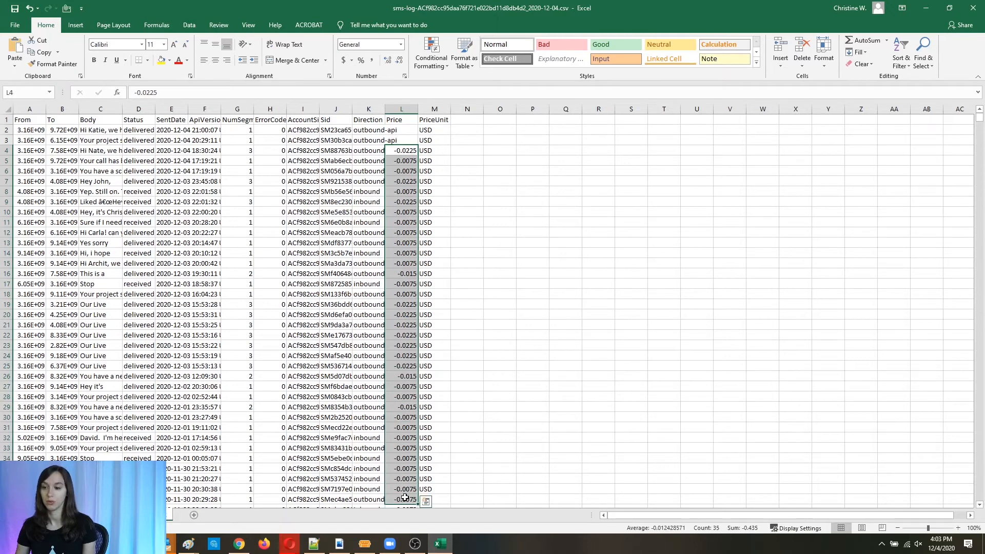
Step: Inspect individual message costs in the Price column of the SMS log
click(401, 151)
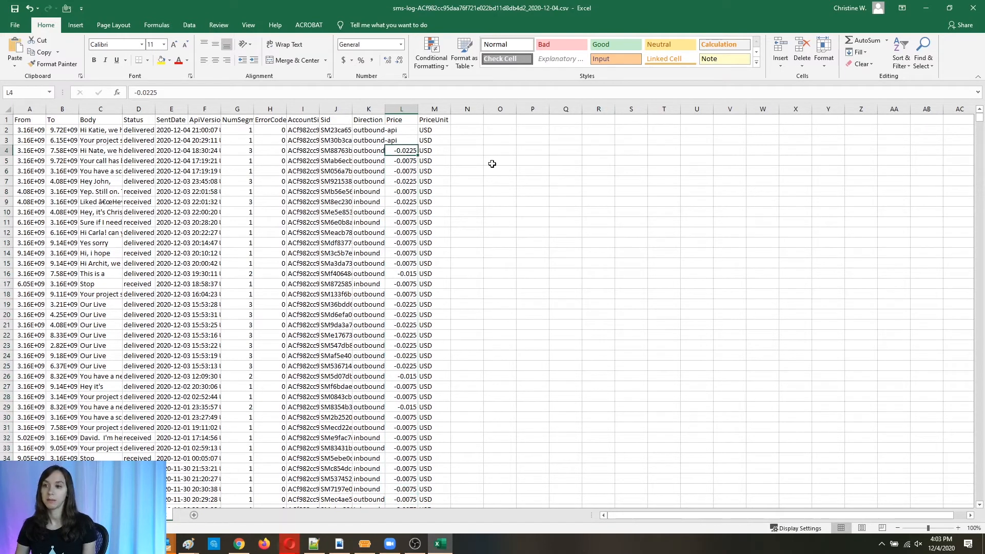
mouse_move(402, 174)
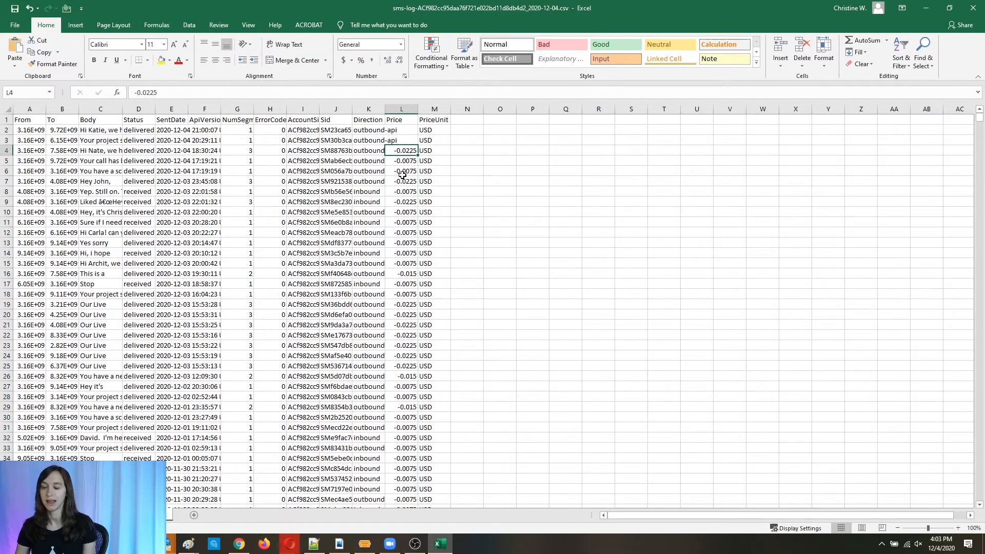
click(401, 171)
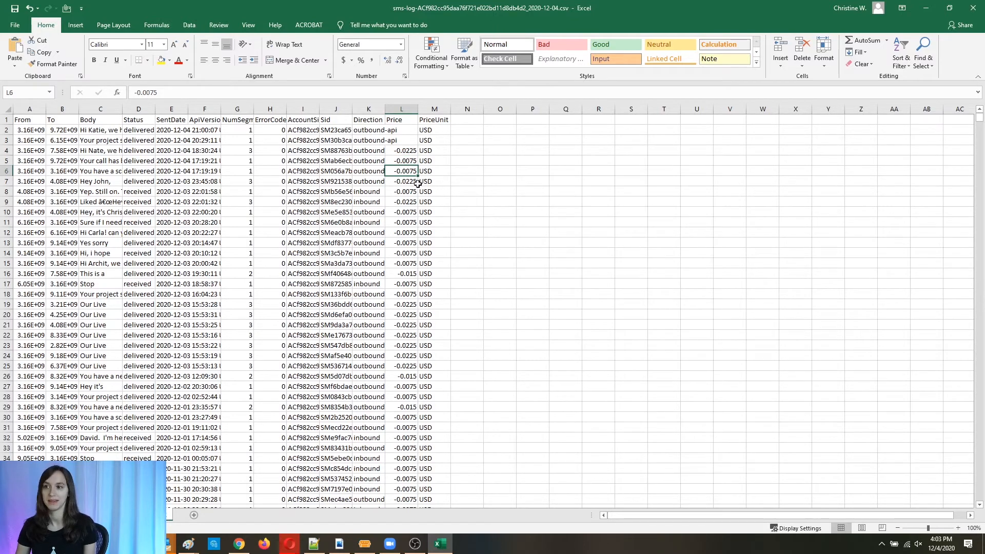
mouse_move(406, 272)
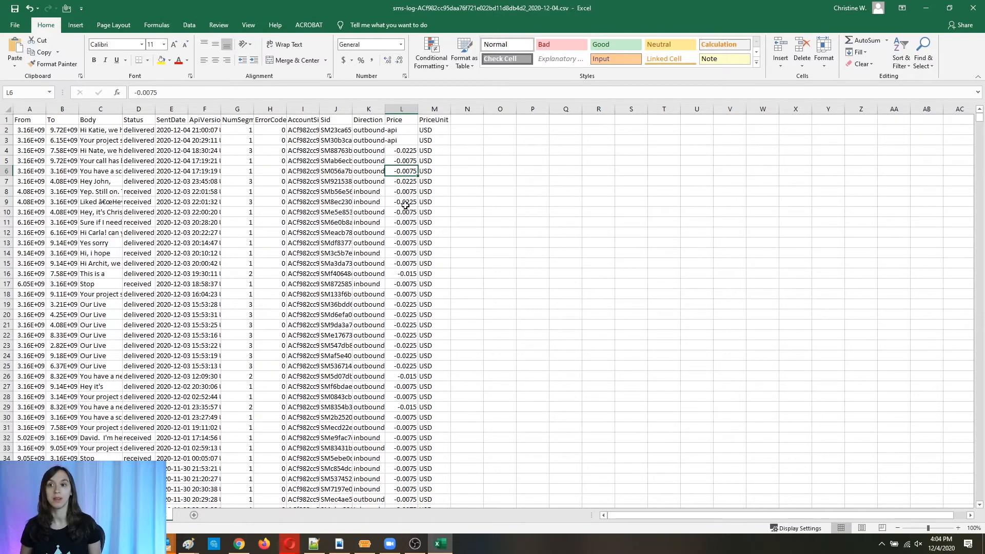
mouse_move(393, 196)
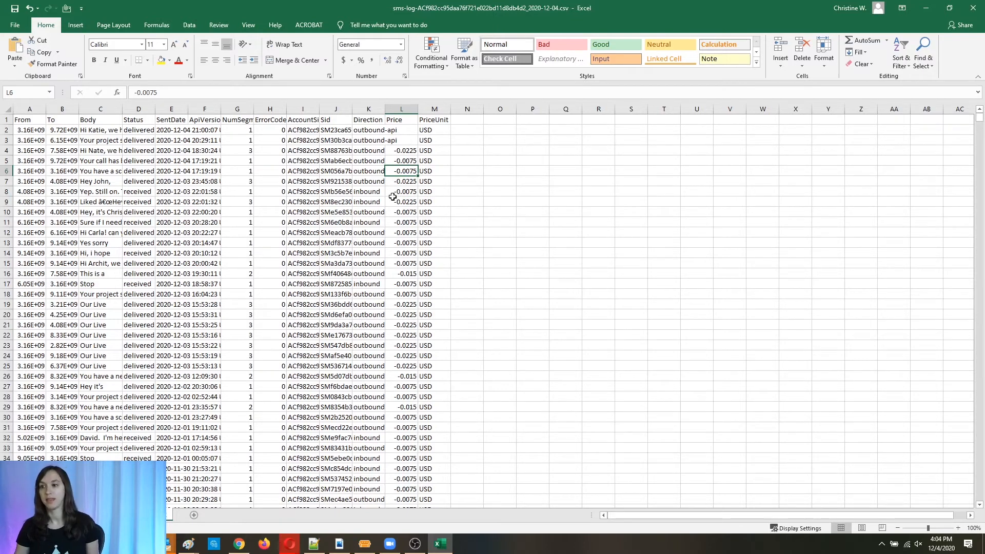
mouse_move(708, 139)
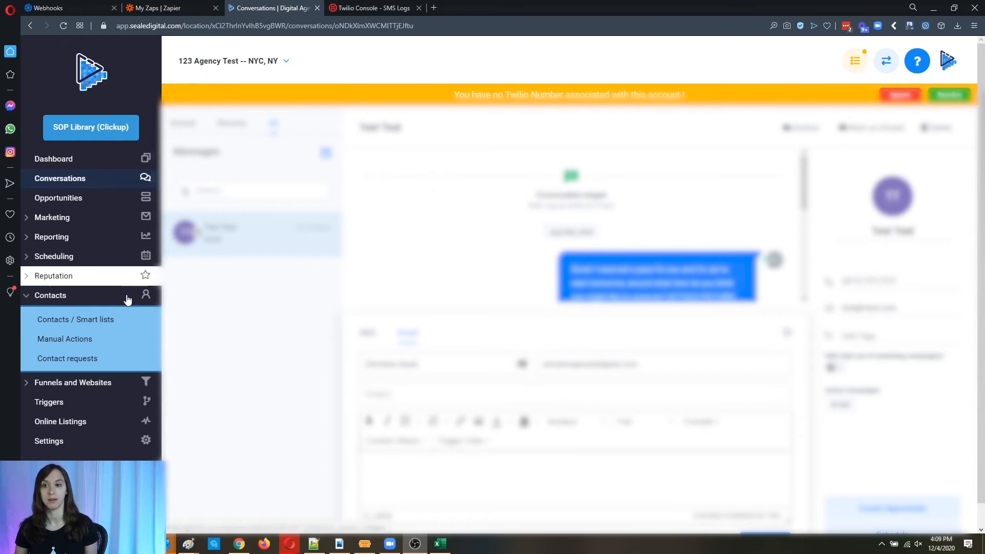
Step: Go to Contacts / Smart lists and start the Import Contacts wizard
click(76, 319)
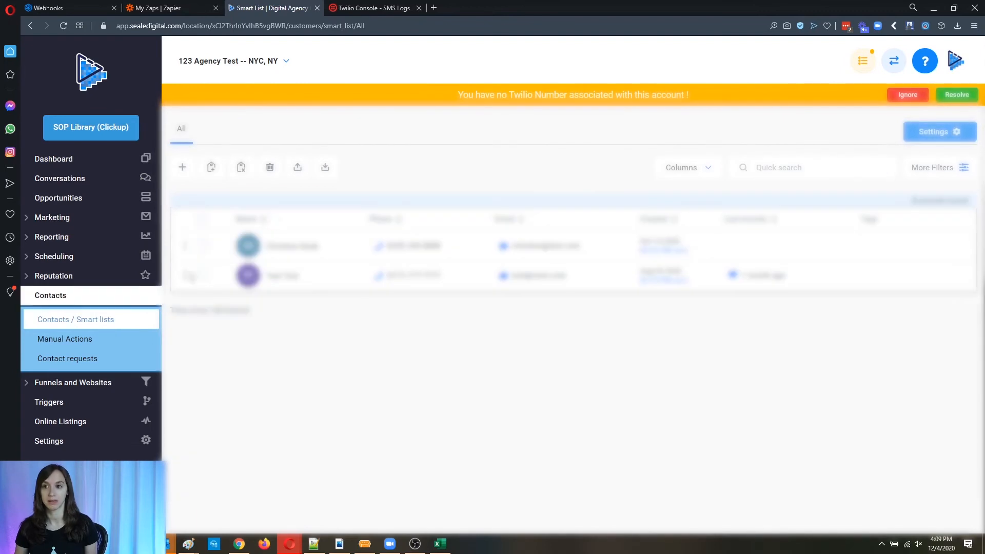
mouse_move(325, 171)
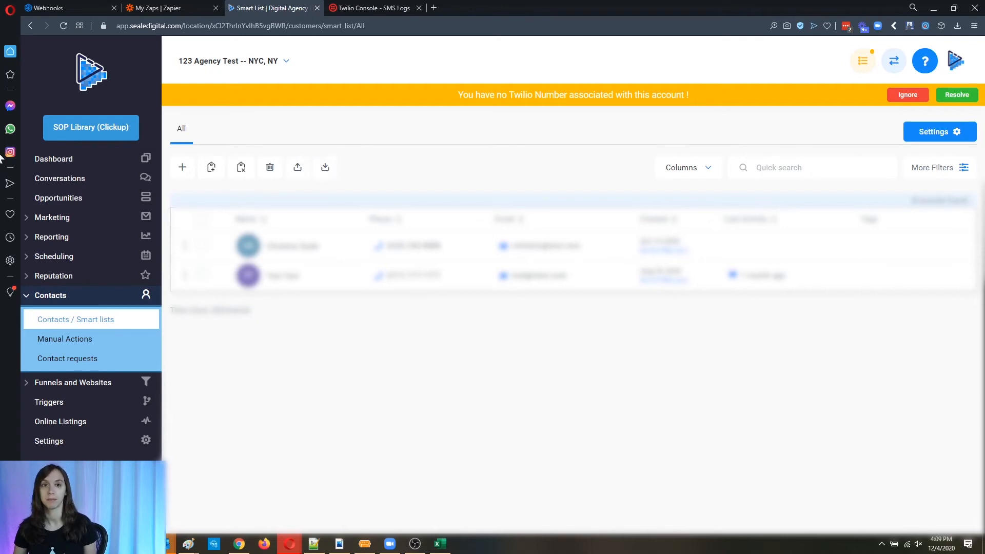
click(936, 167)
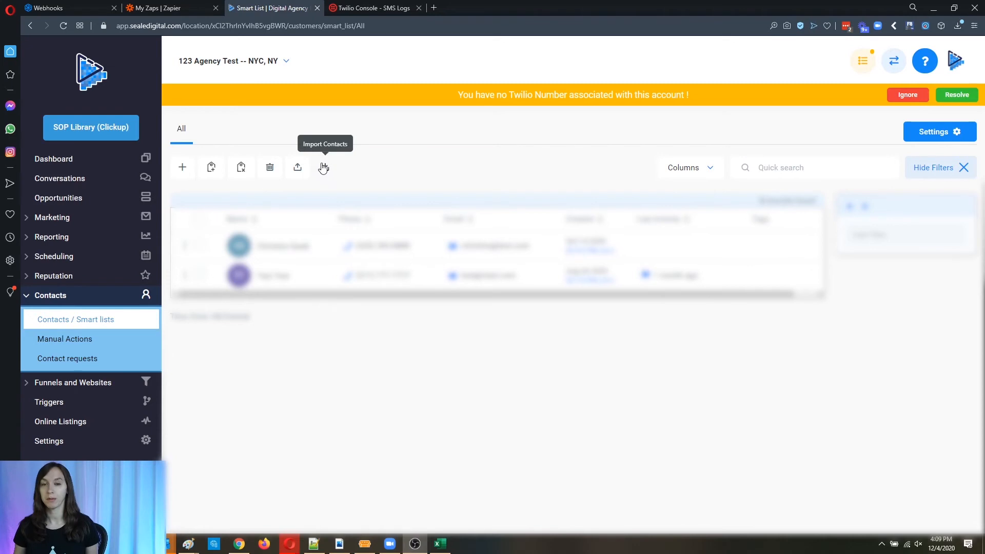
click(322, 167)
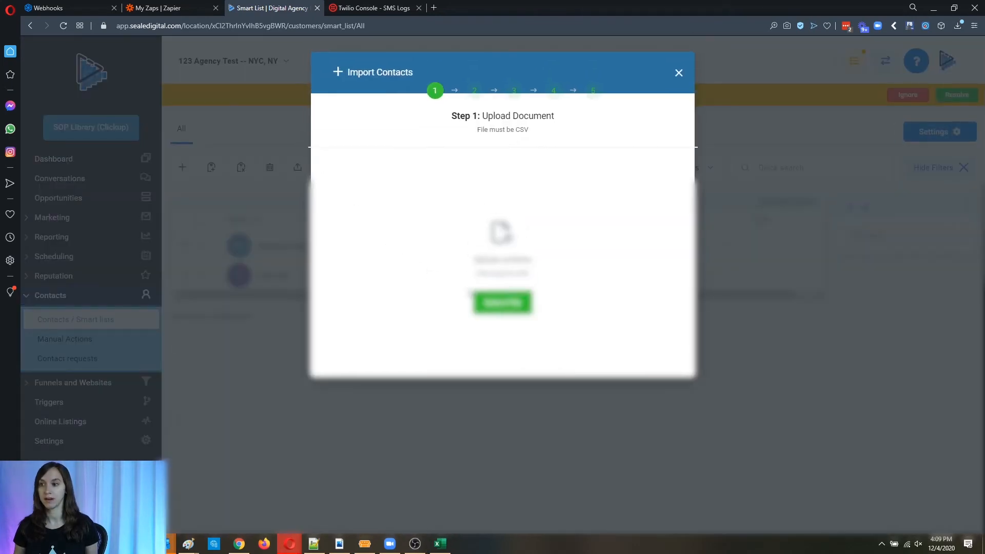
Step: Upload the All_Dec 04 contacts CSV and keep the default field mappings through confirmation
click(502, 303)
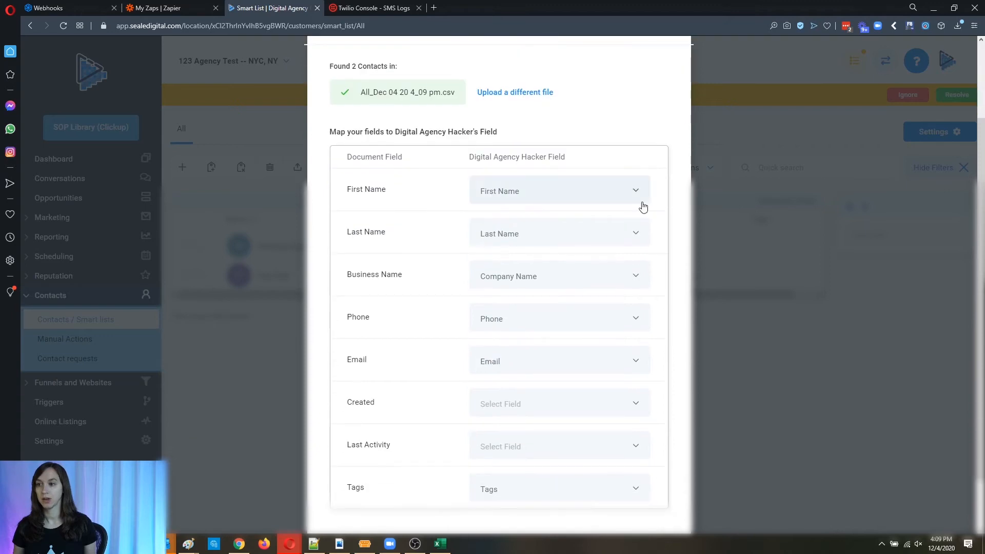
scroll(down, 3)
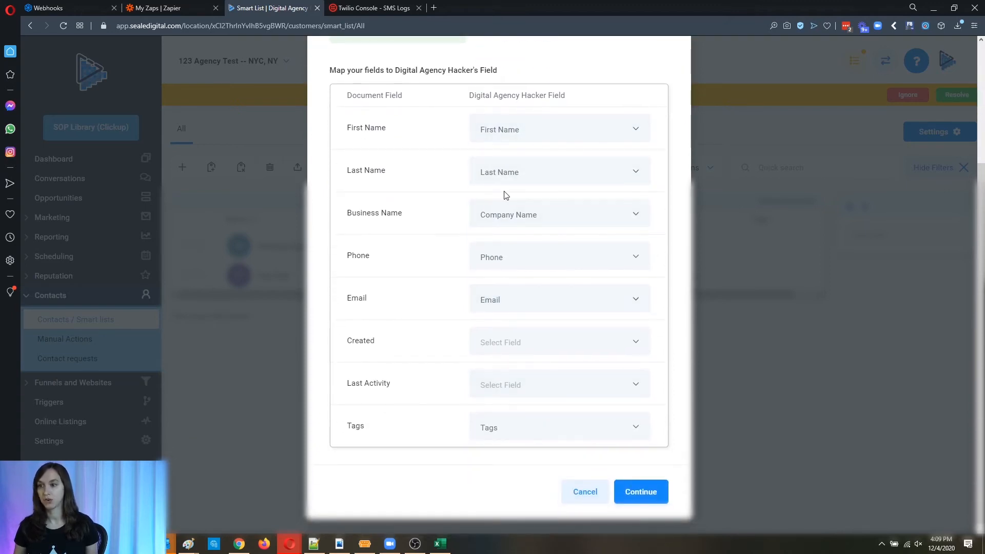
click(640, 492)
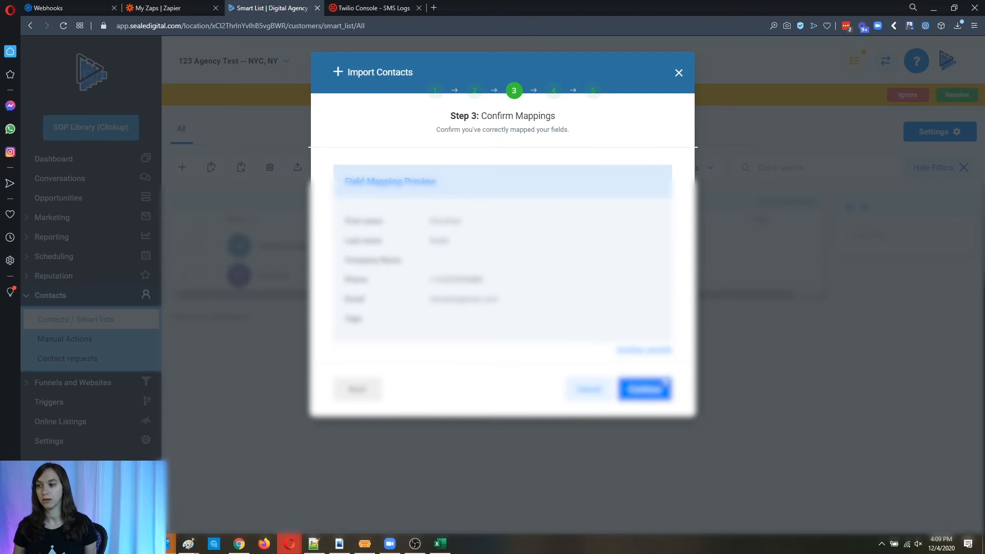
click(643, 389)
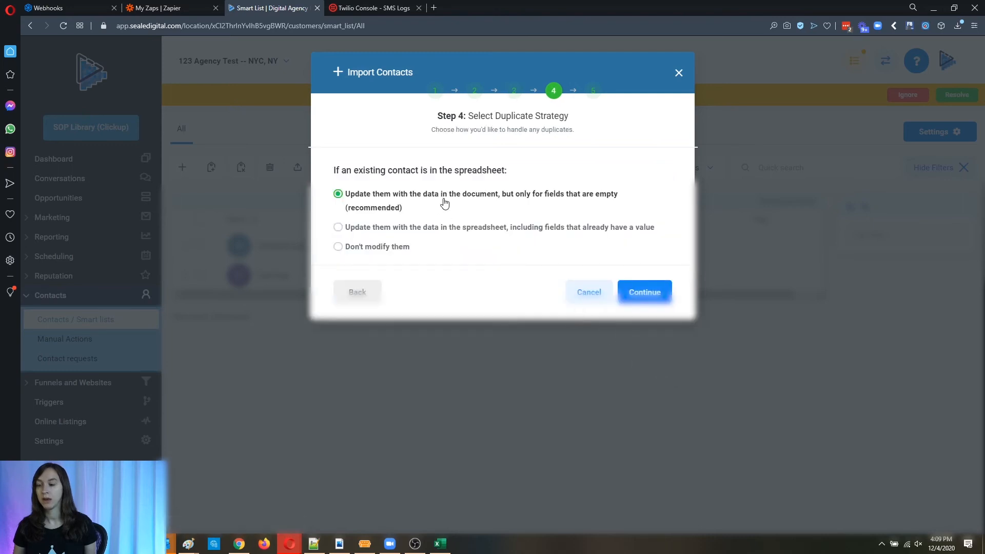
mouse_move(365, 204)
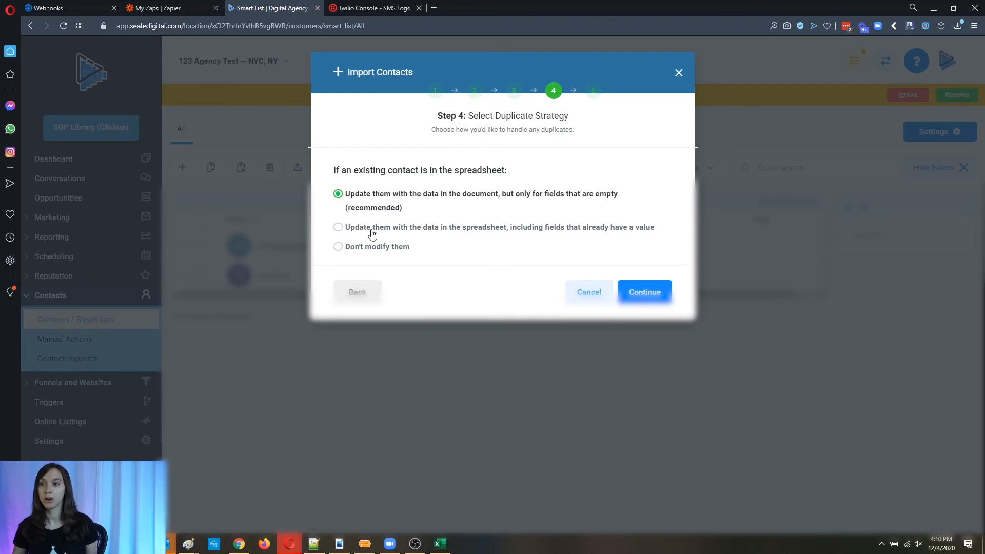
Step: Choose the recommended 'only fields that are empty' duplicate strategy and continue
click(338, 227)
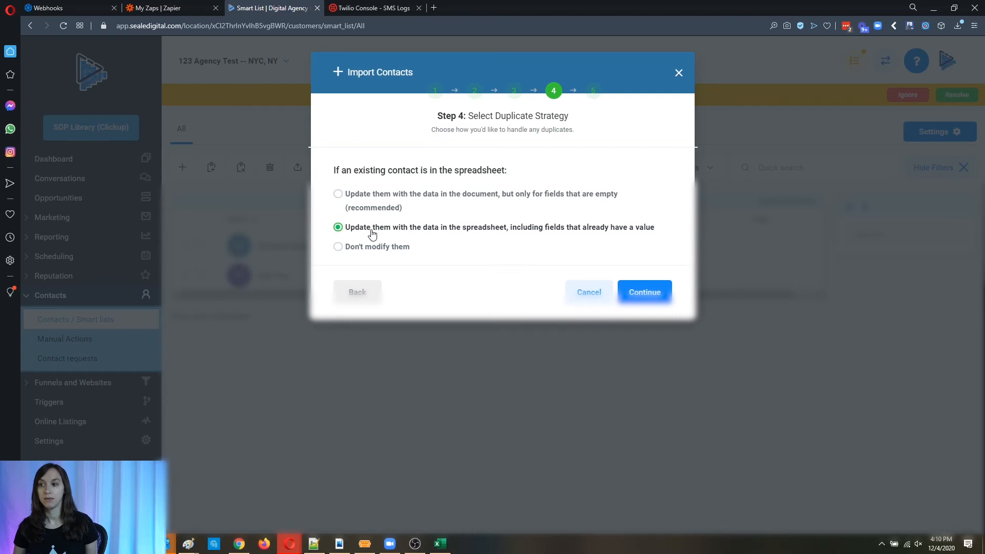
mouse_move(633, 230)
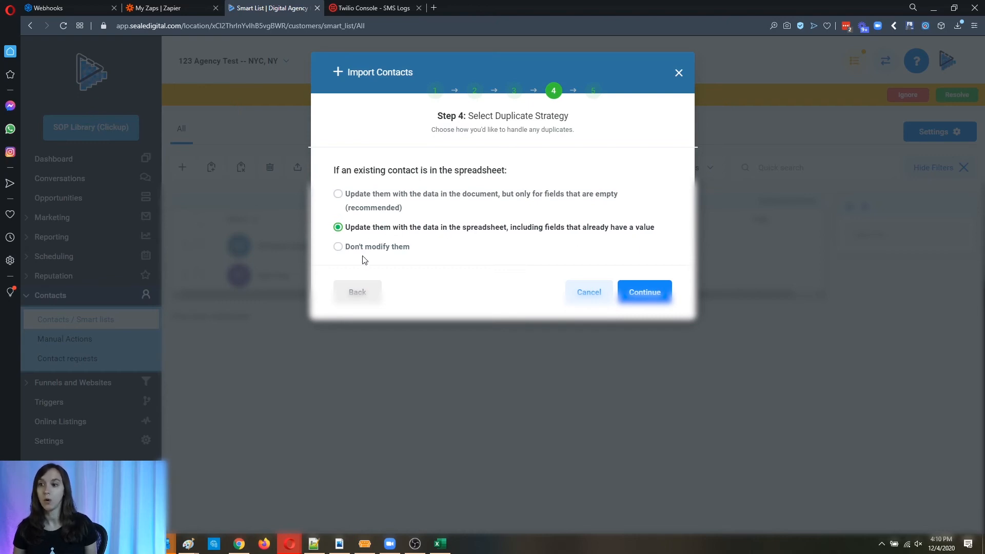
click(338, 246)
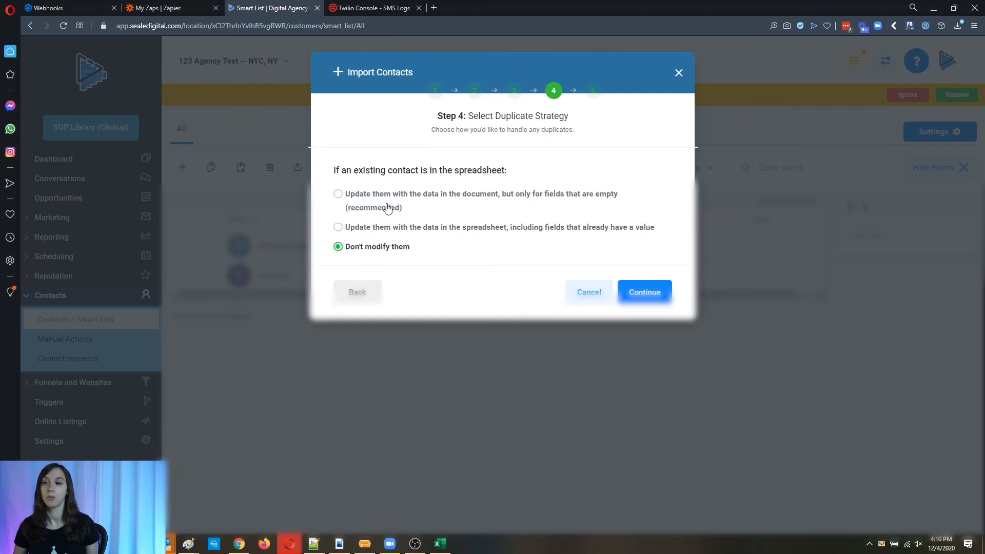
click(338, 193)
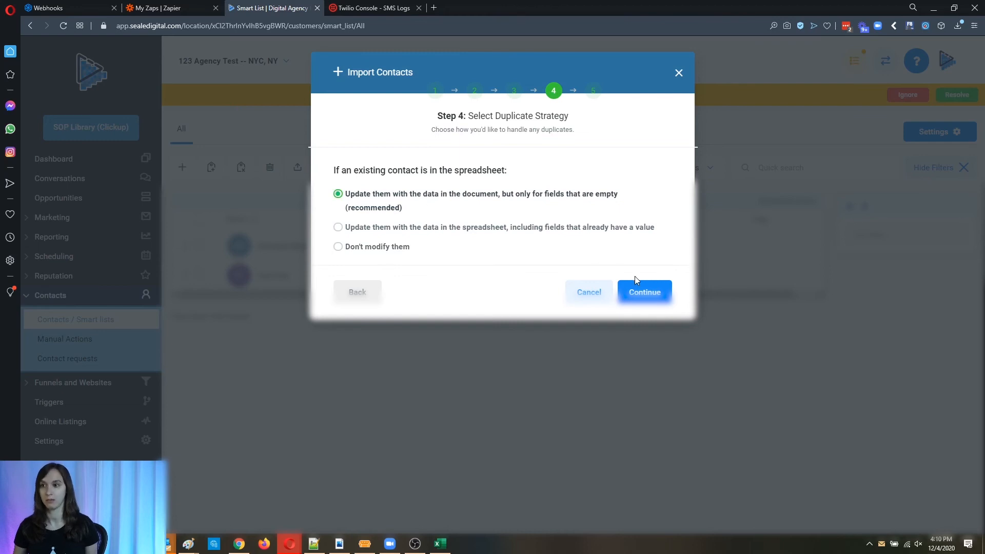
click(643, 292)
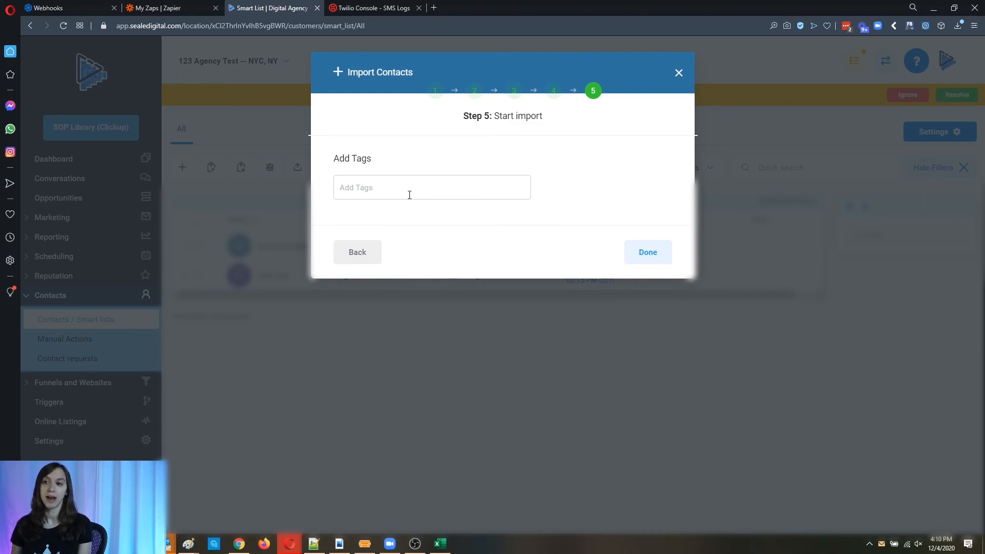
Step: Add the tag 12-4-20 to the imported contacts and run the import
click(431, 188)
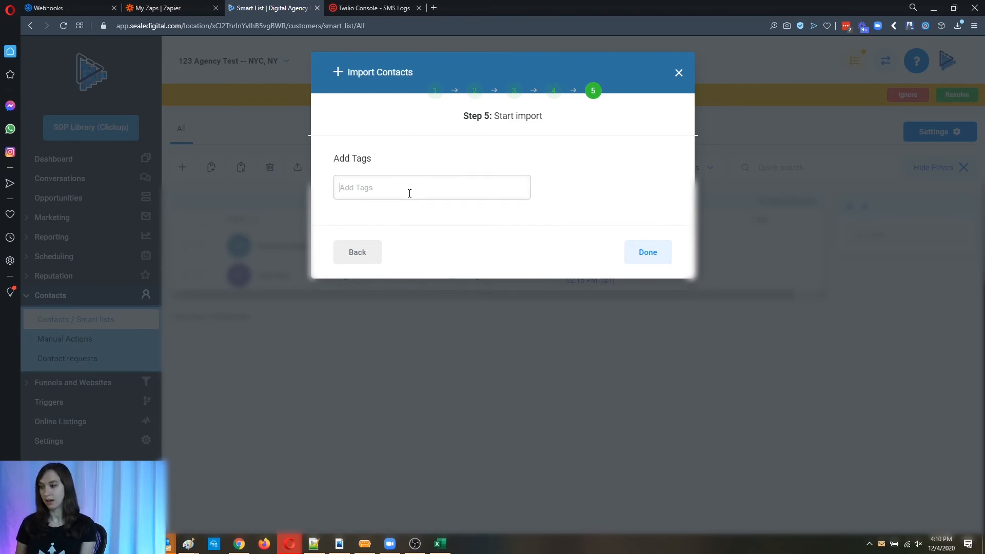
text(12-)
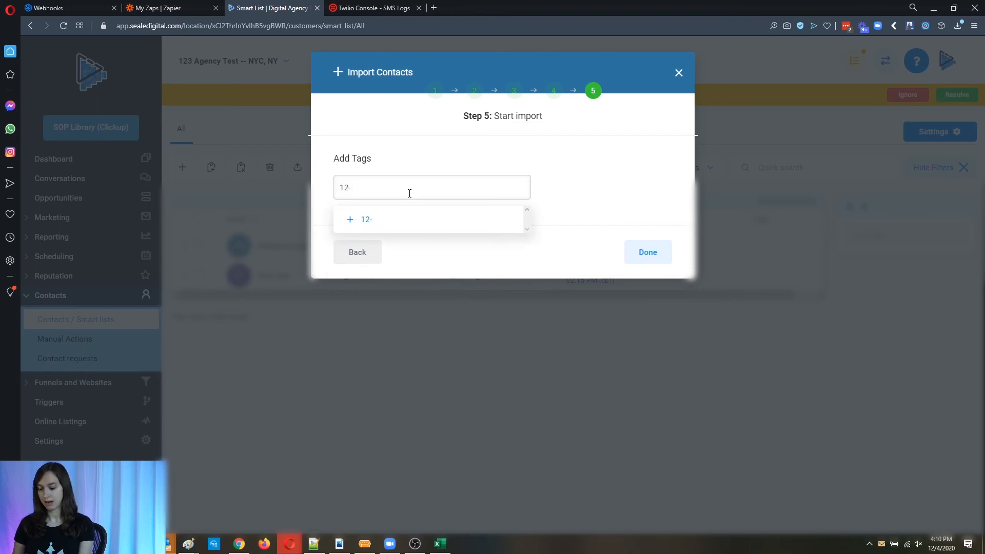
text(4-20)
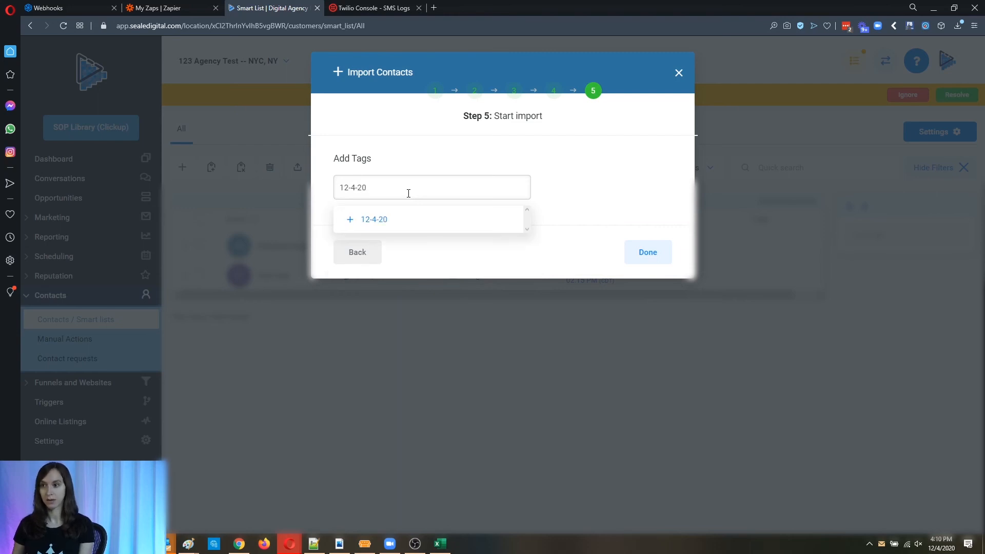
click(373, 219)
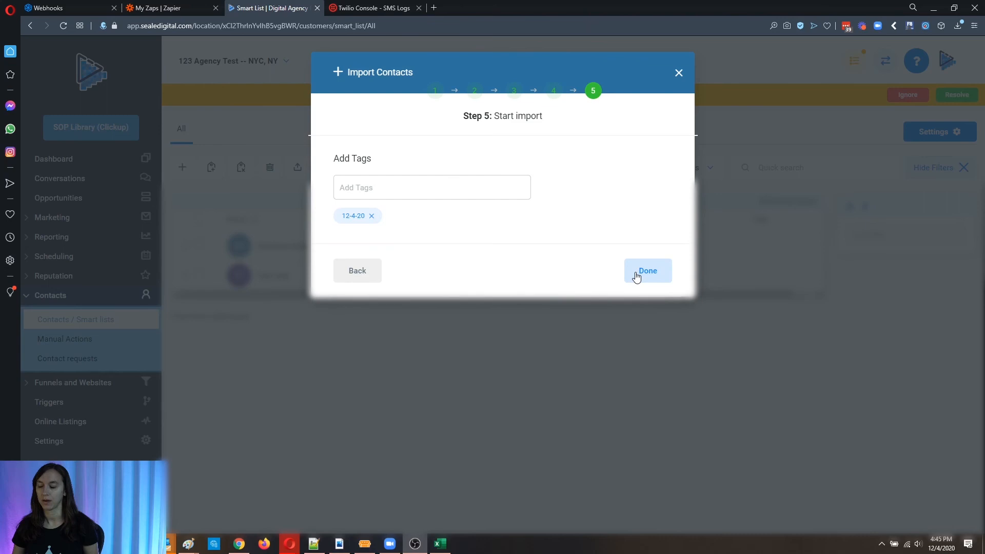
click(647, 271)
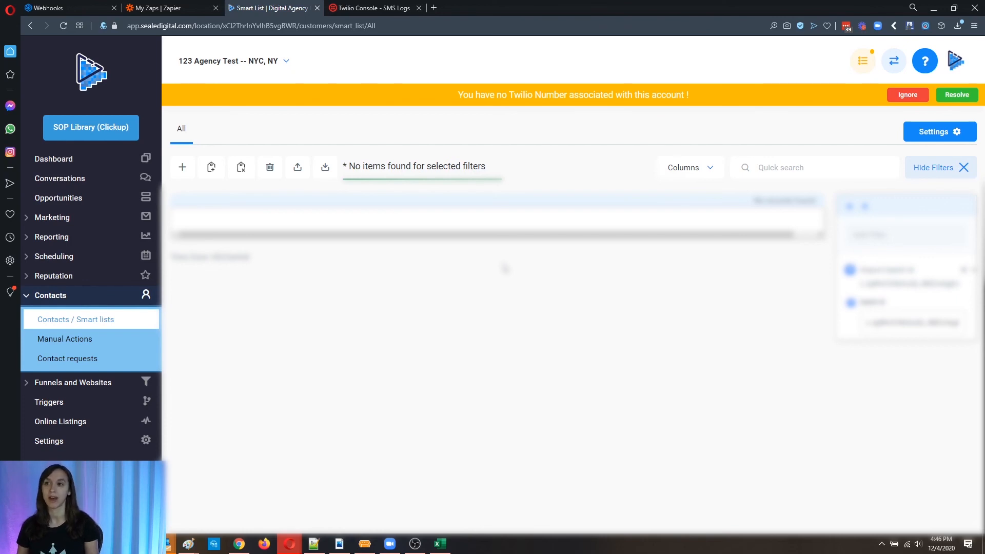
Step: Return to the Twilio SMS logs and view the Programmable Messaging dashboard
click(370, 7)
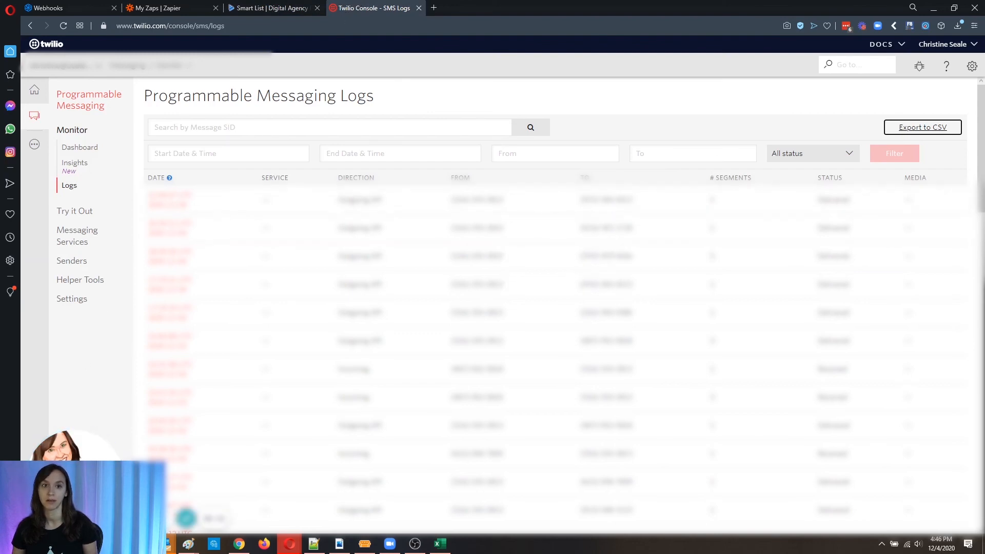
click(80, 147)
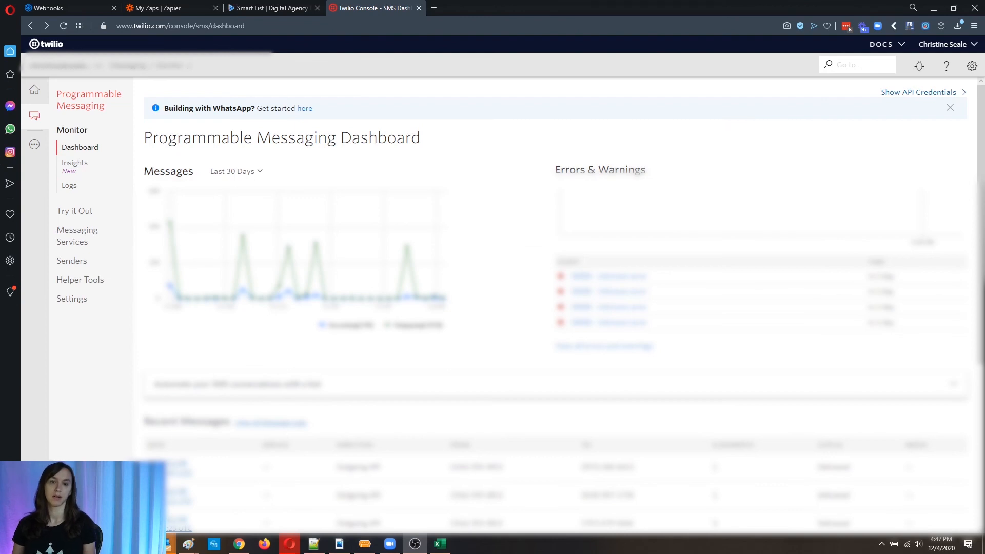